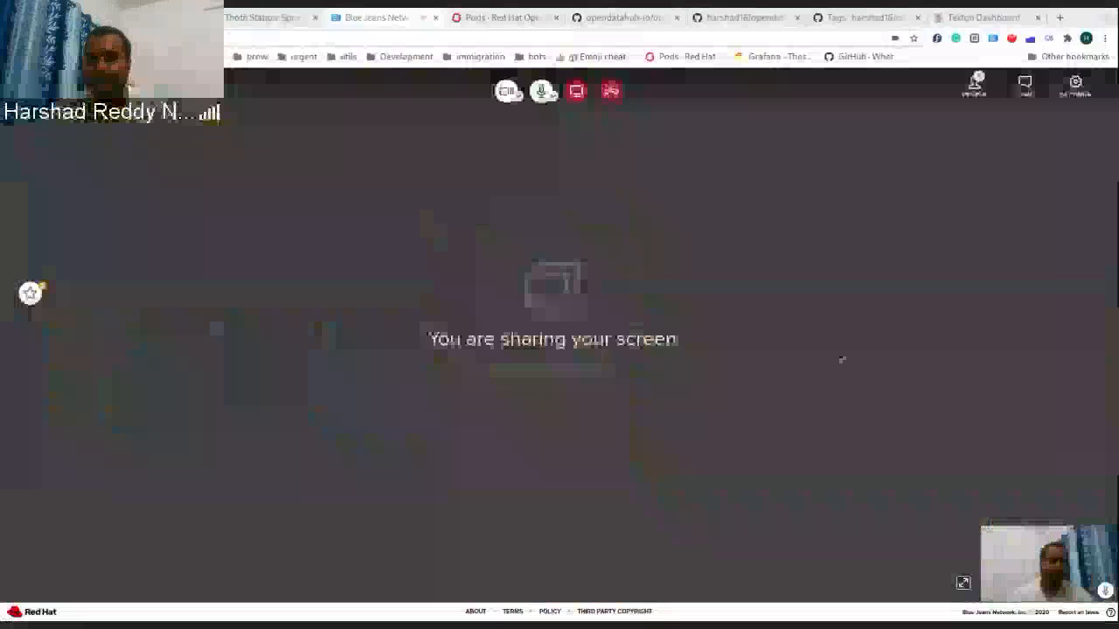
pyautogui.moveTo(743, 17)
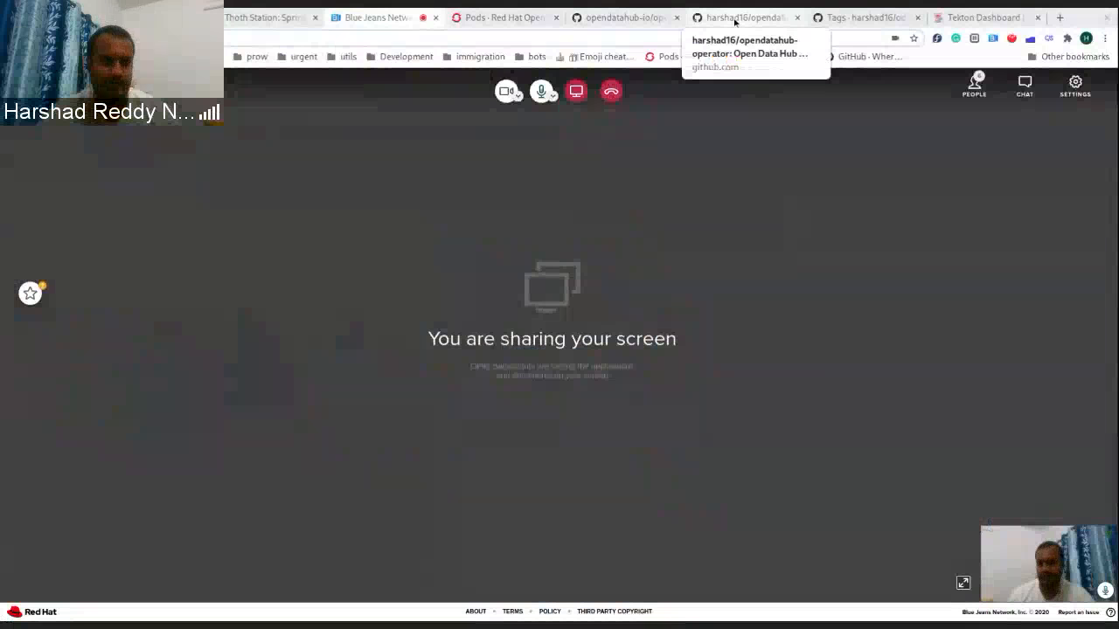
# - Bring up the forked opendatahub-operator repository and look through its file list to the README
pyautogui.click(743, 18)
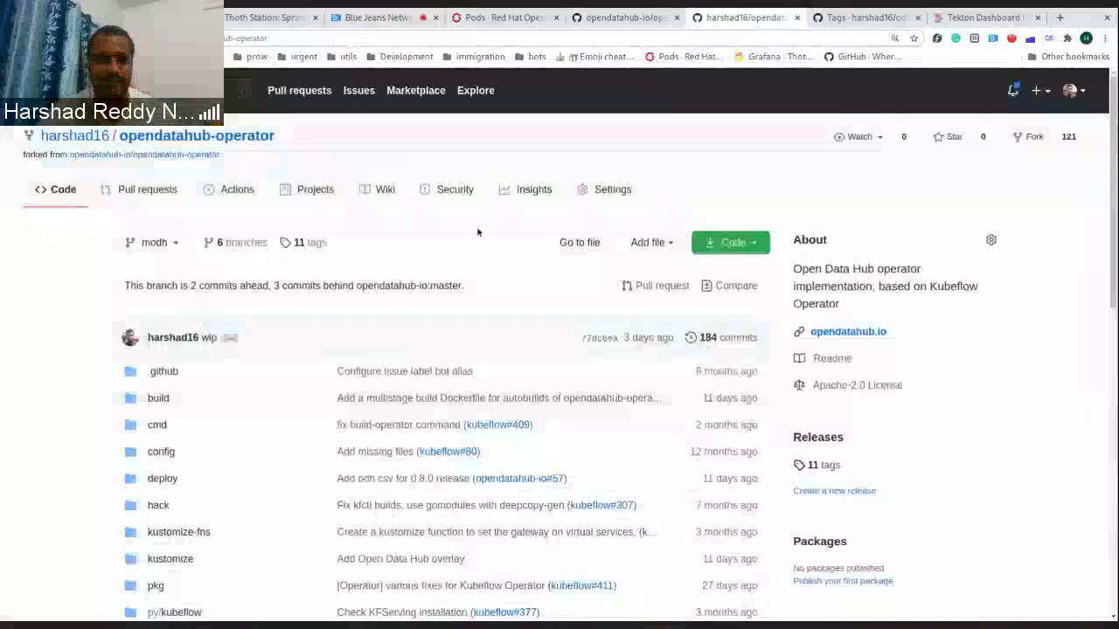
pyautogui.scroll(-3)
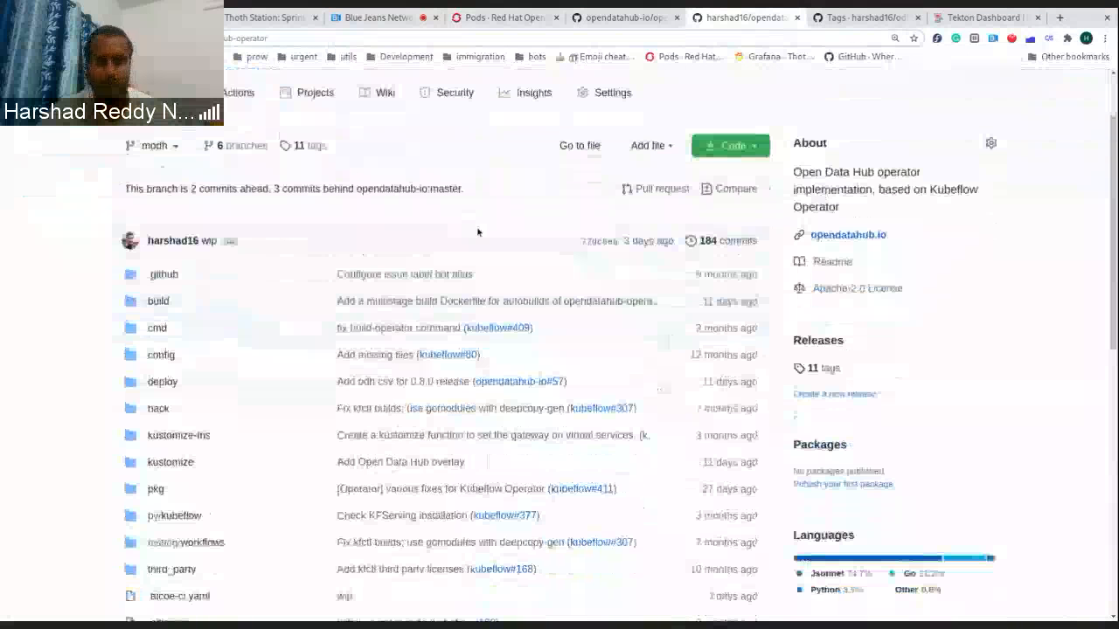
pyautogui.scroll(-3)
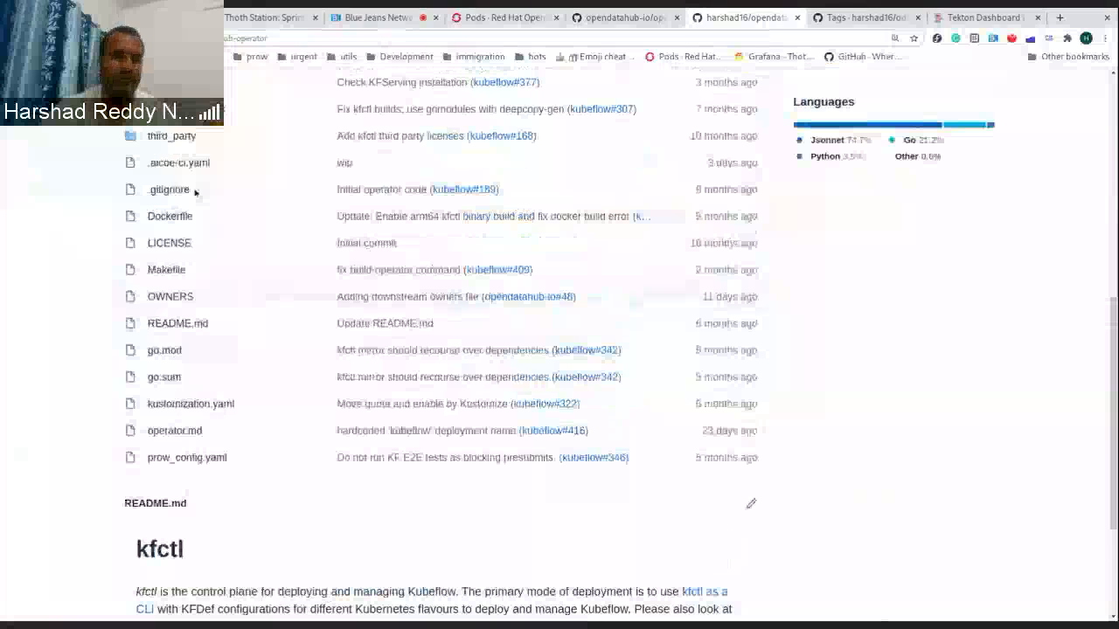
pyautogui.click(178, 163)
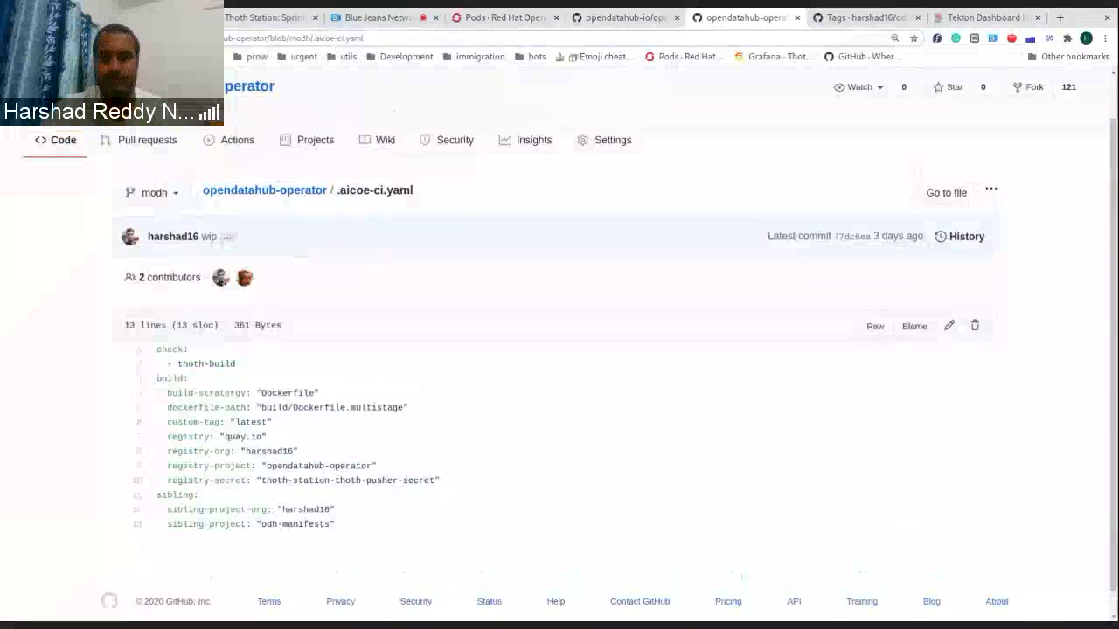
pyautogui.scroll(3)
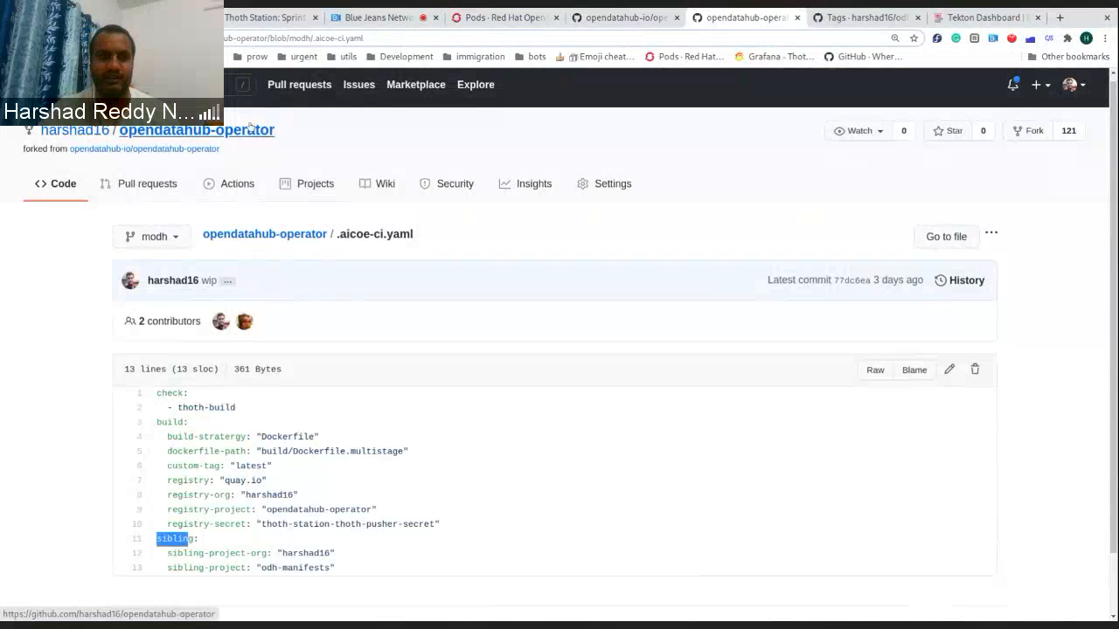
pyautogui.click(196, 130)
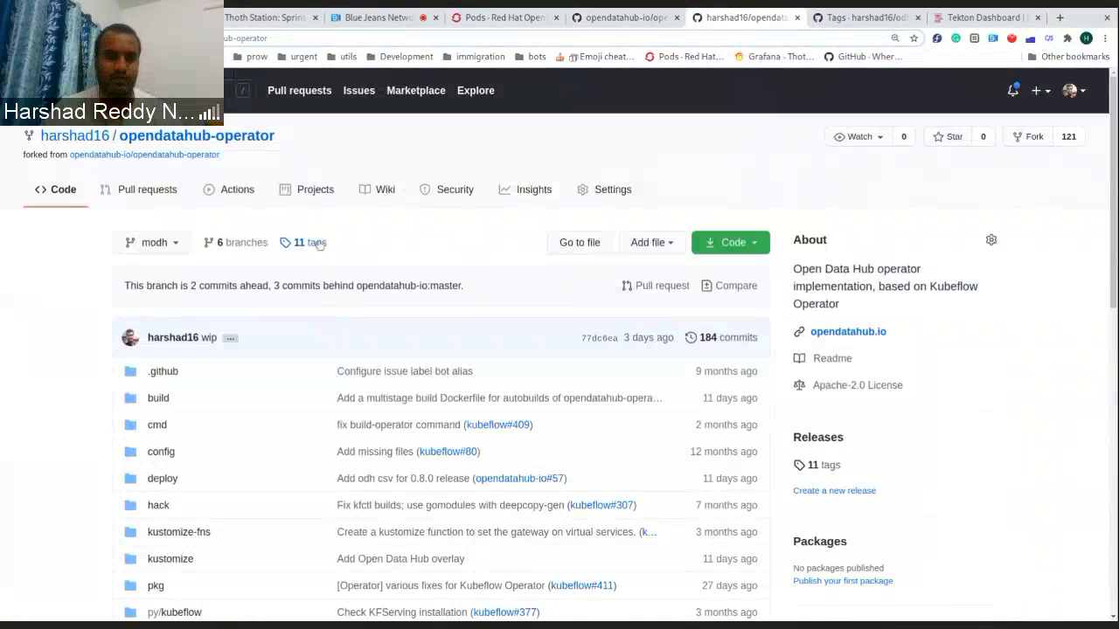
# - Review the operator fork's tags, then check the Tekton Dashboard for the newly started tag-release run
pyautogui.click(303, 241)
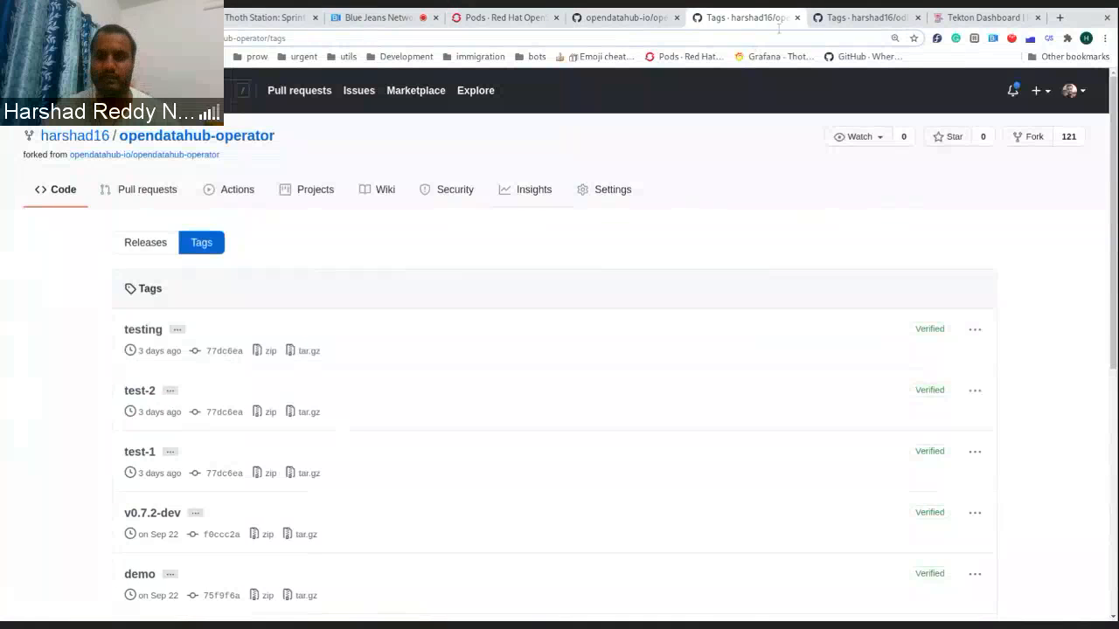
pyautogui.click(979, 17)
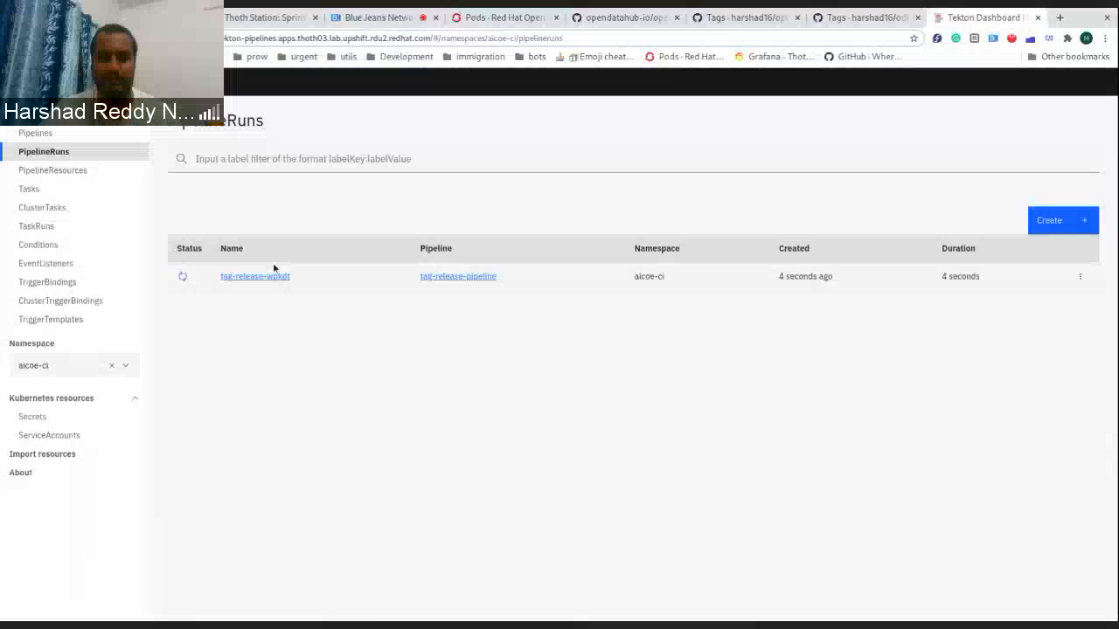
# - Inspect tag-release-wpkdt's failed custom-pipeline condition check, then move to the odh-manifests tags page
pyautogui.click(255, 276)
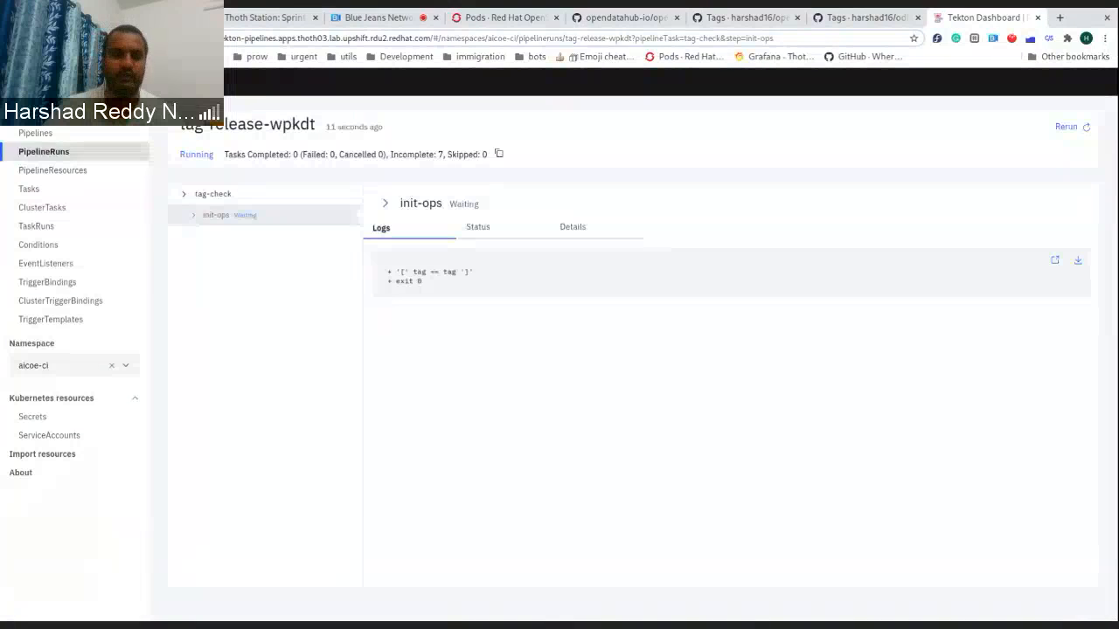
pyautogui.moveTo(265, 263)
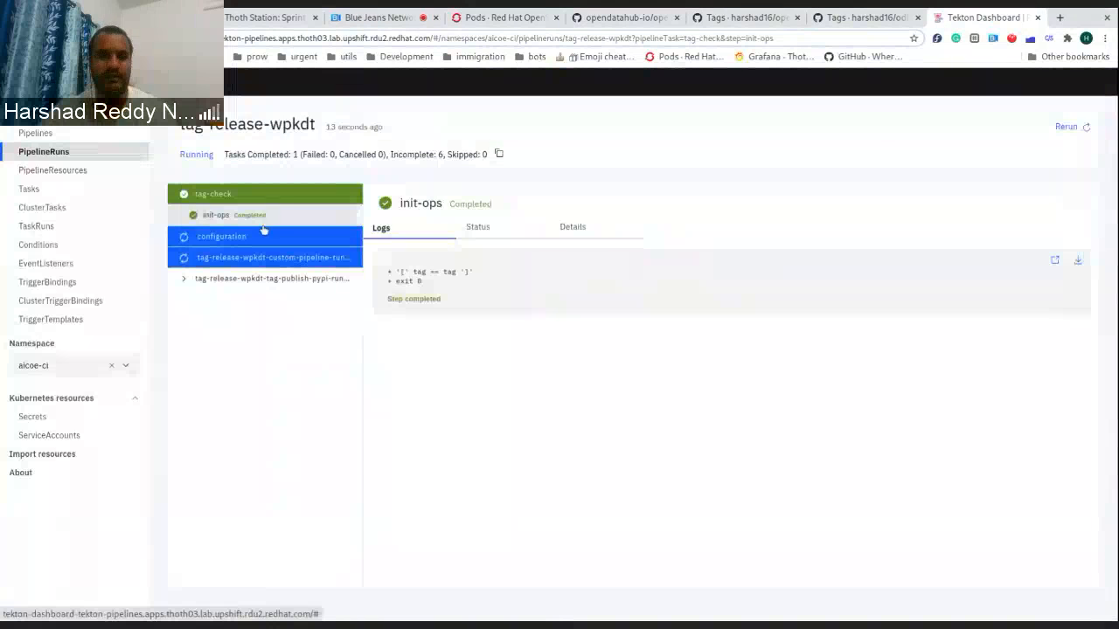
pyautogui.moveTo(288, 348)
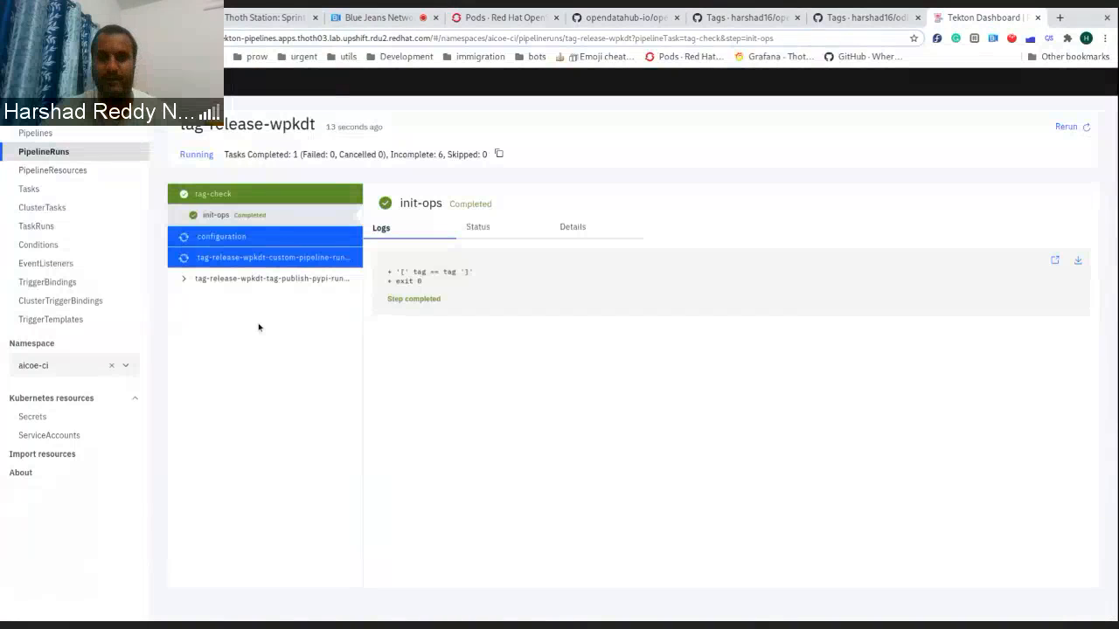
pyautogui.moveTo(210, 351)
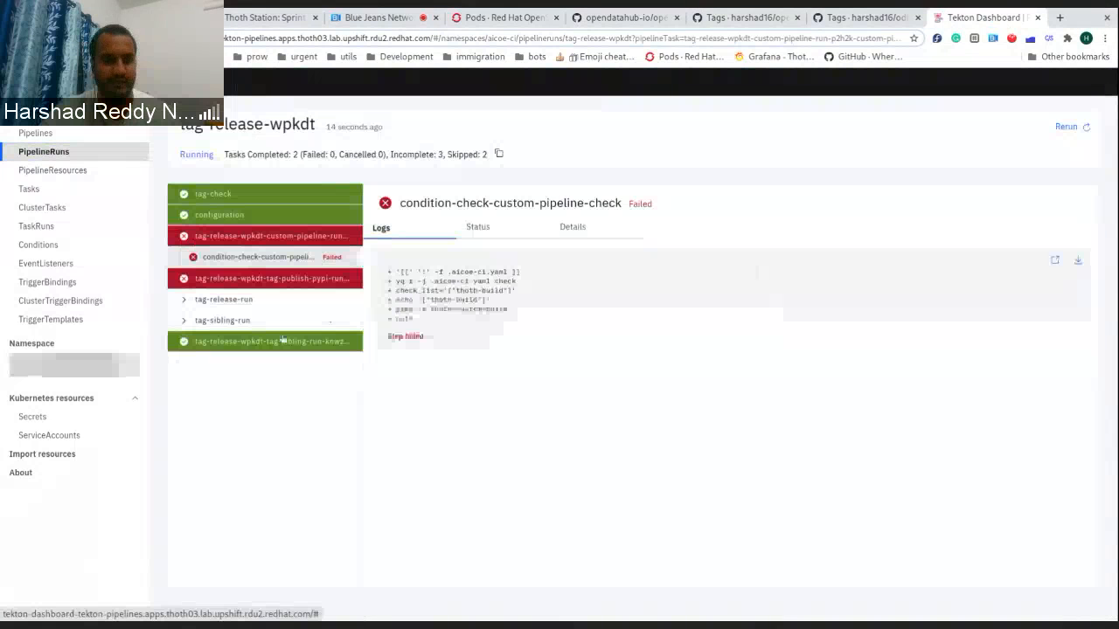
pyautogui.click(263, 341)
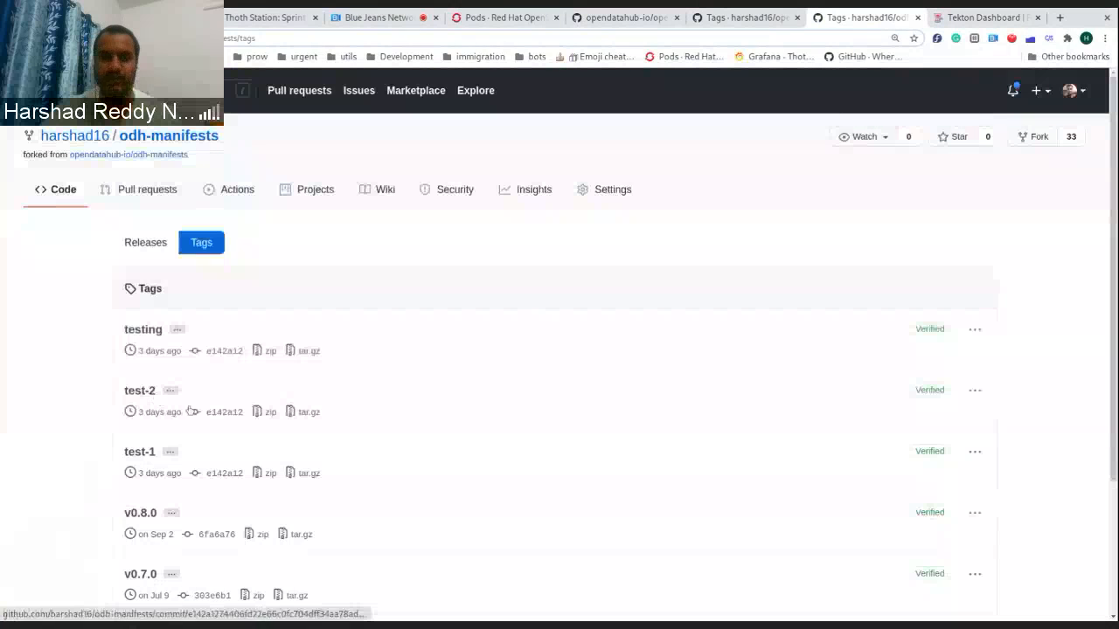
# - Find the second run tag-release-fsm7p in the PipelineRuns list and inspect its completed tag-check task
pyautogui.click(978, 17)
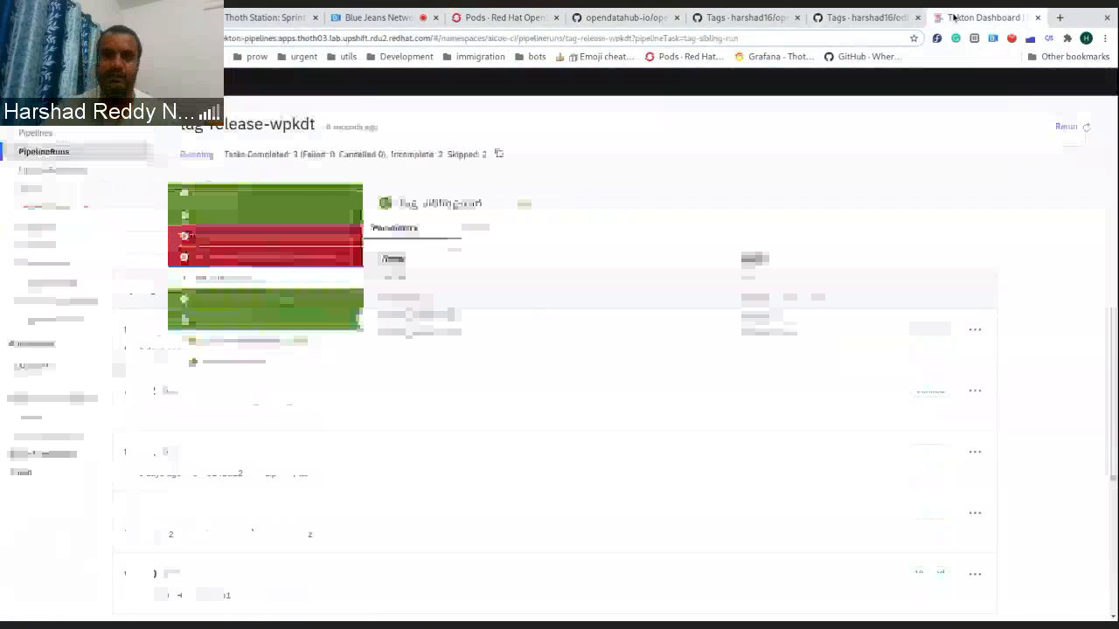
pyautogui.click(43, 151)
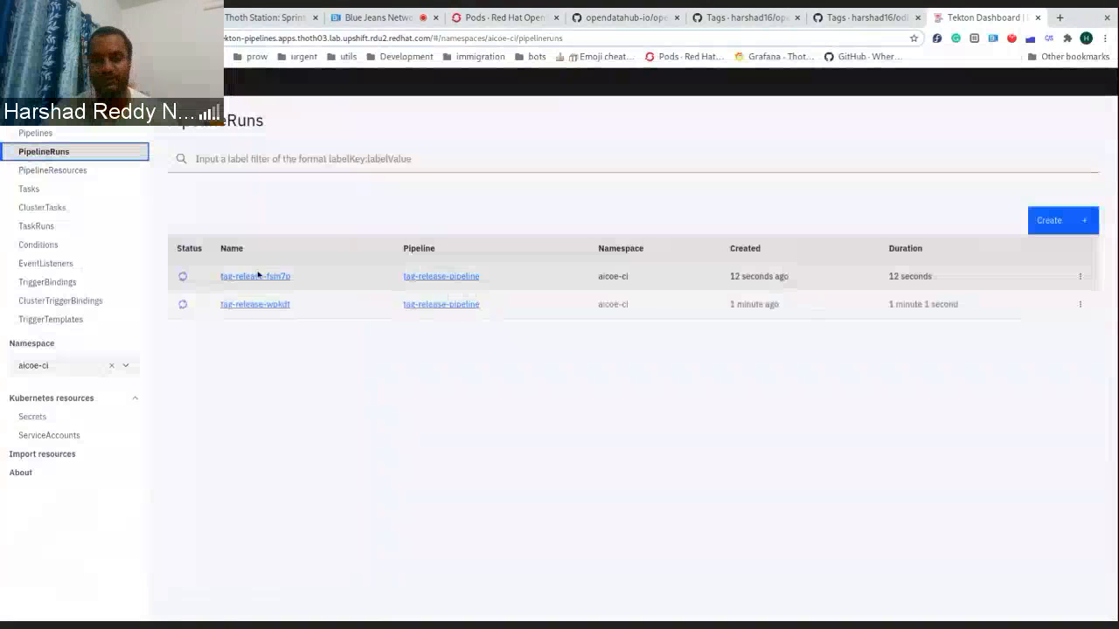
pyautogui.click(255, 276)
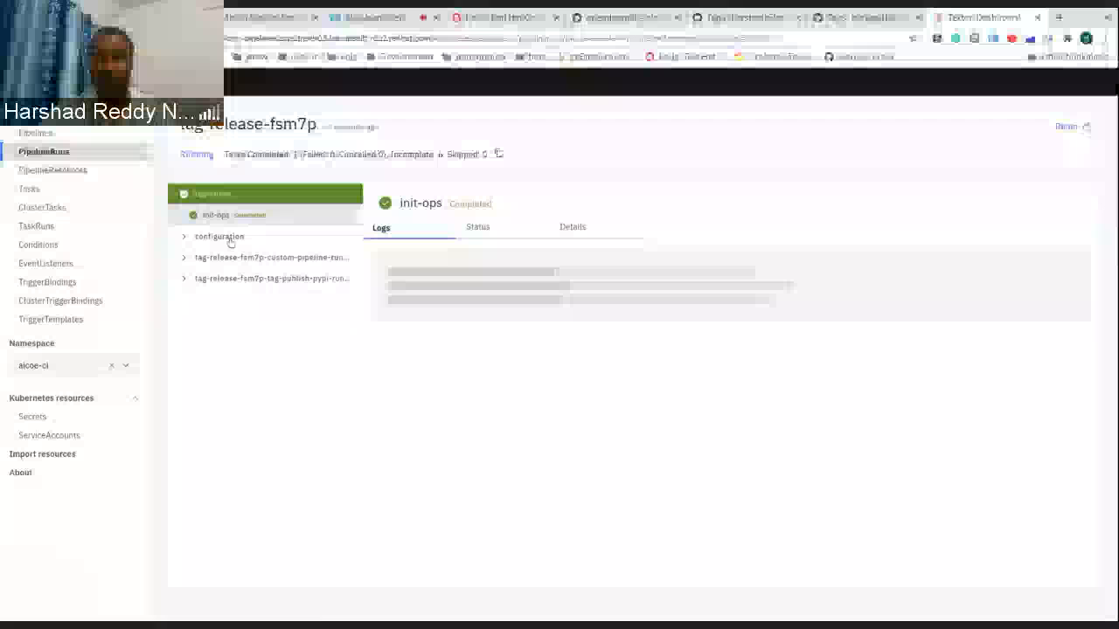
pyautogui.click(44, 150)
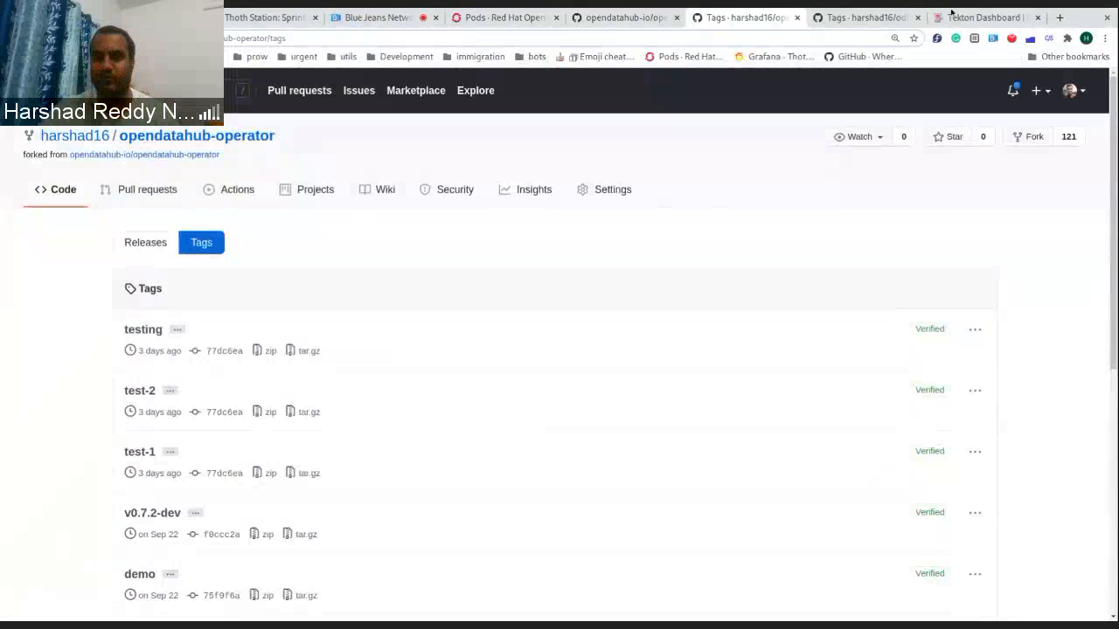
# - Return to the PipelineRuns list and view tag-release-wpkdt's failed task status with its exit code 1 error
pyautogui.click(983, 18)
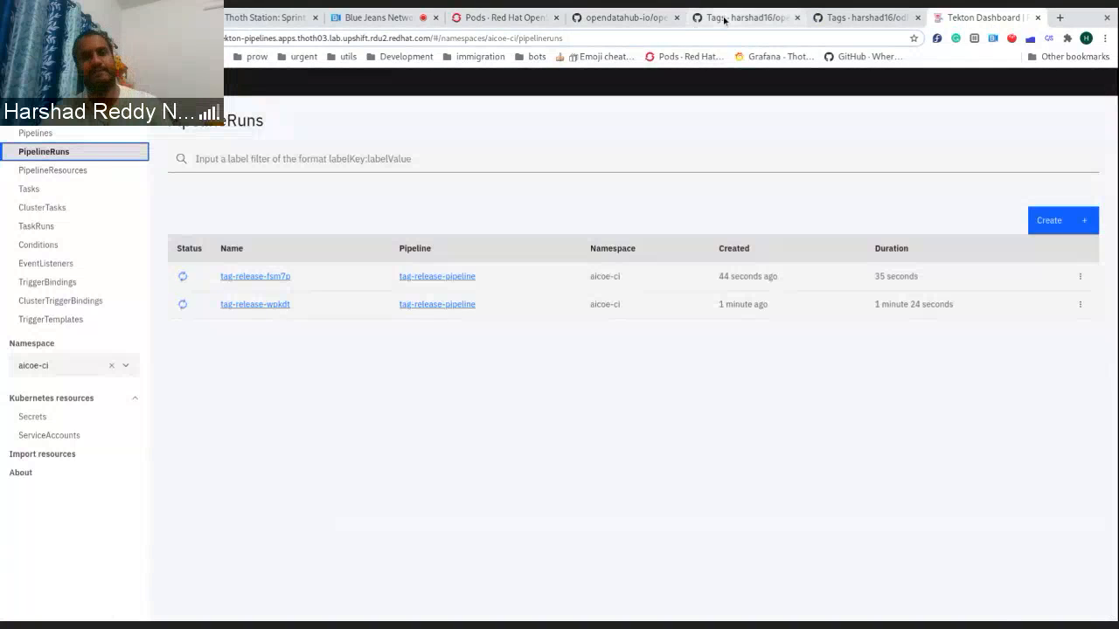
pyautogui.moveTo(668, 145)
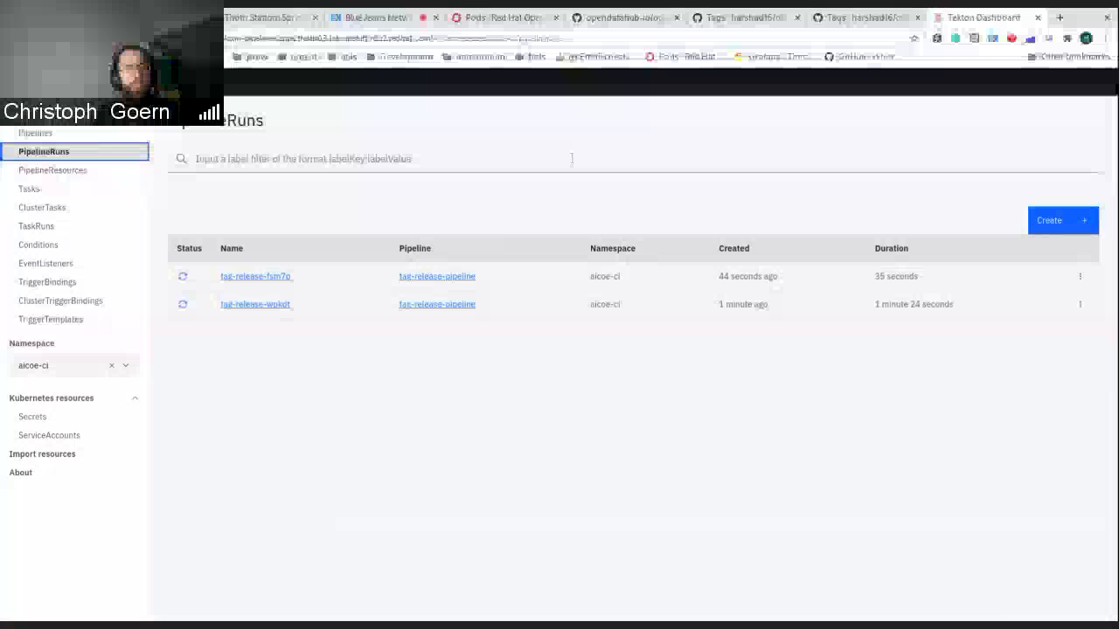
pyautogui.click(255, 304)
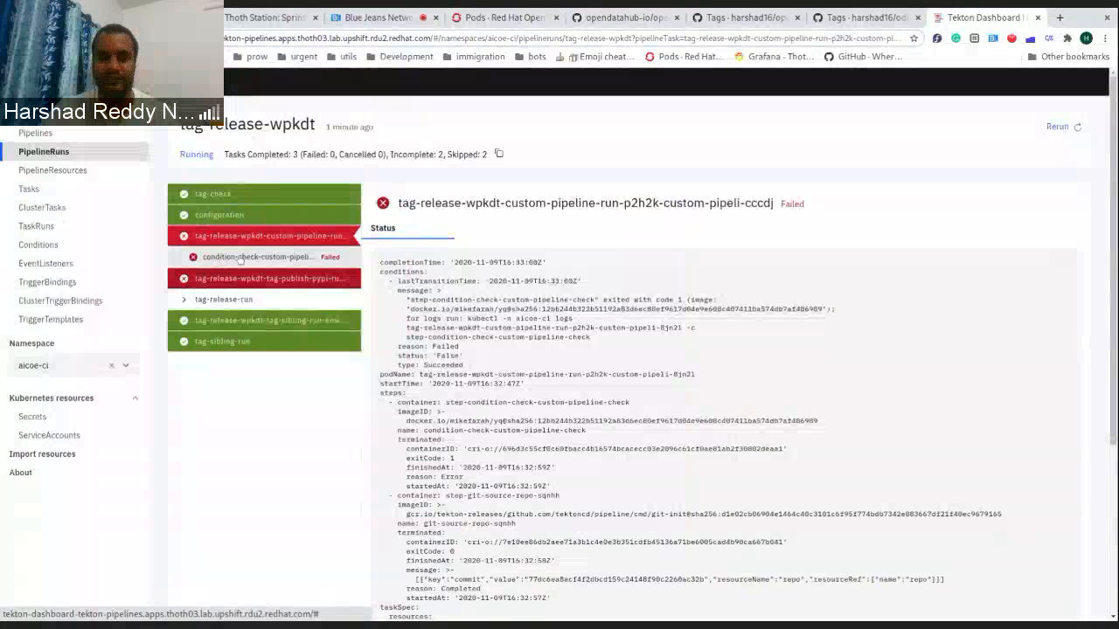
pyautogui.moveTo(208, 336)
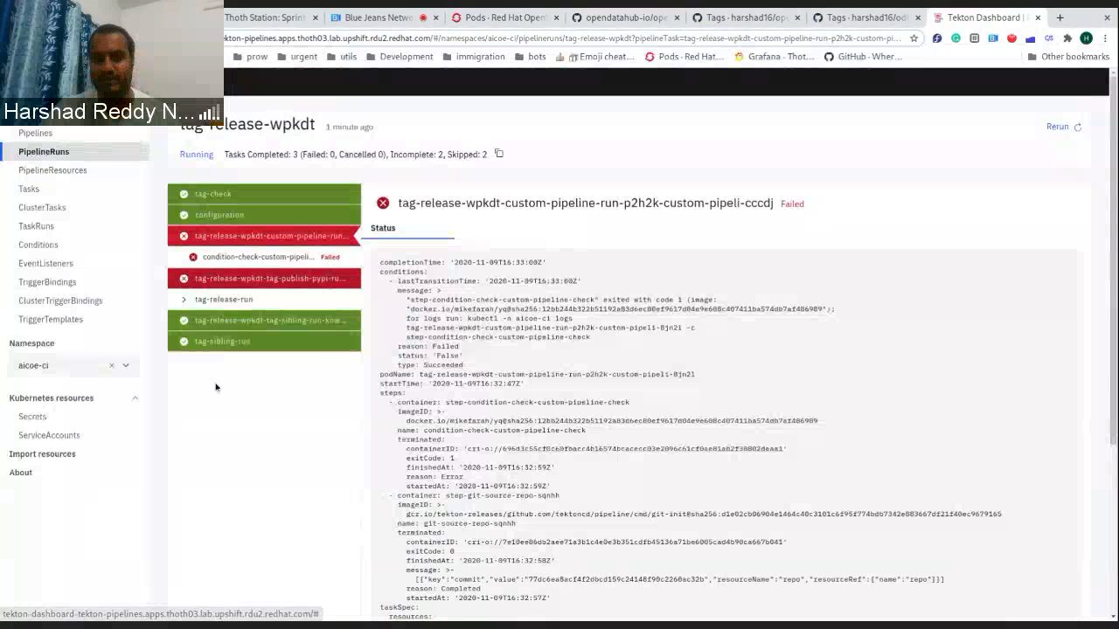
pyautogui.moveTo(227, 412)
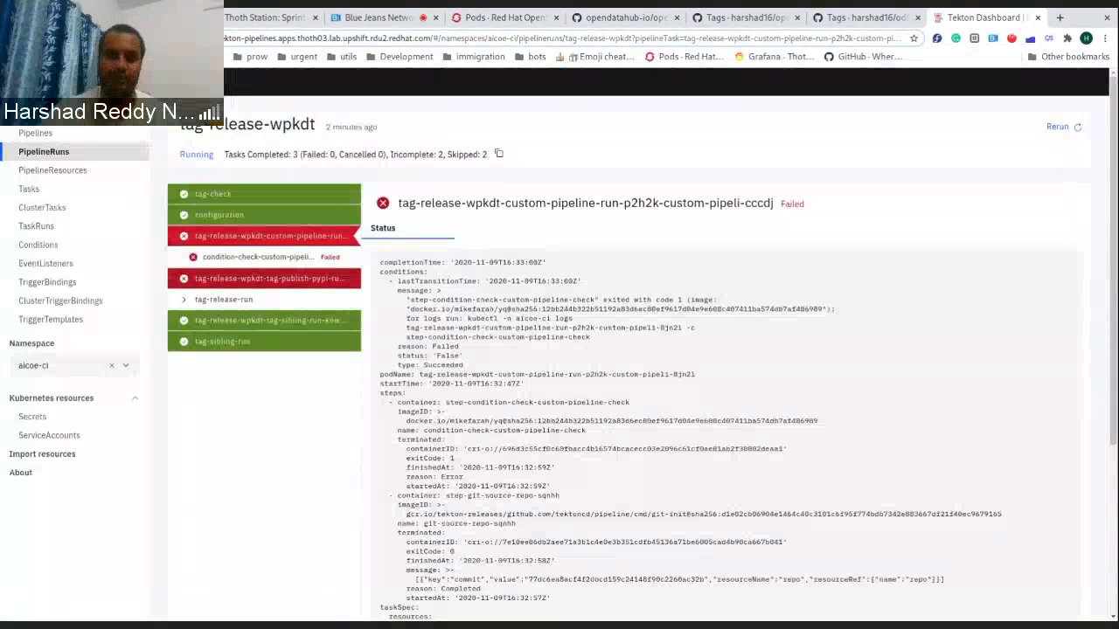
pyautogui.moveTo(293, 381)
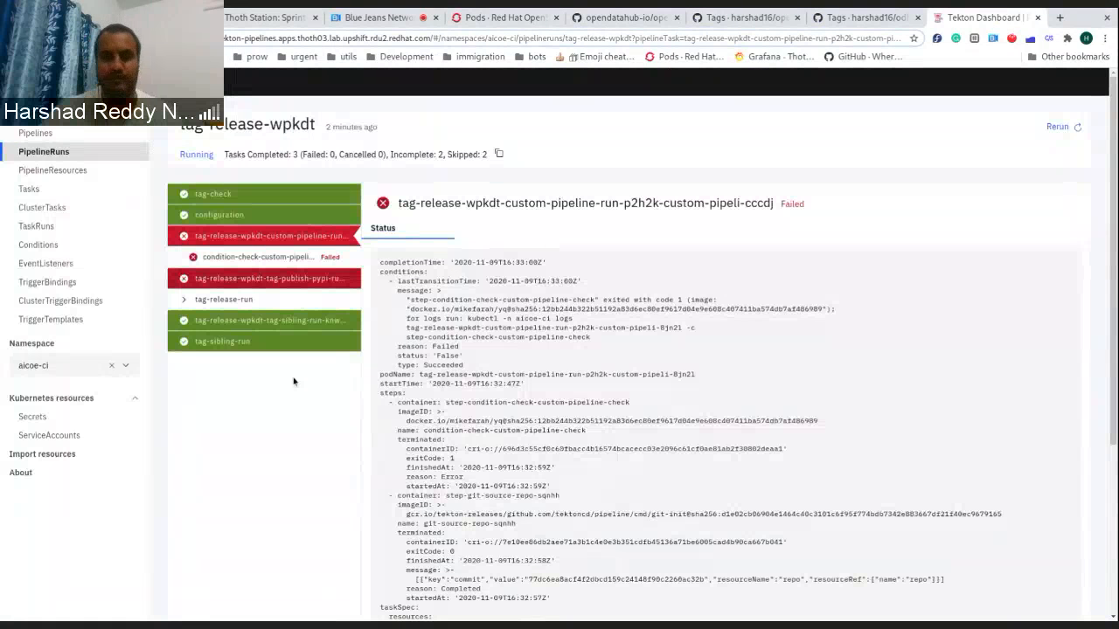